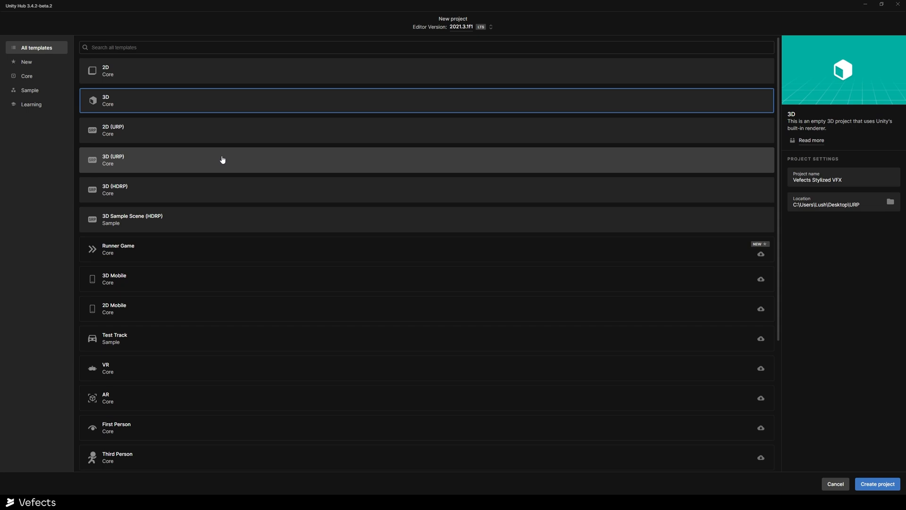
mouse_move(145, 168)
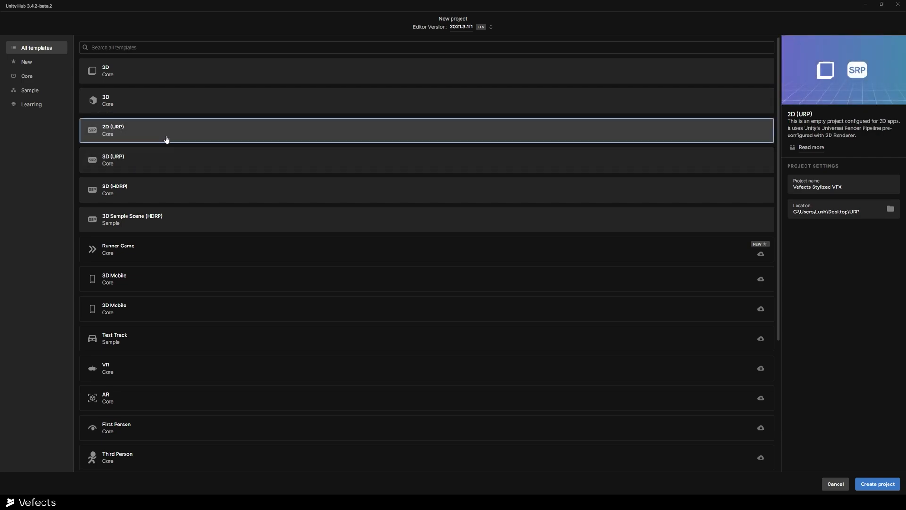
mouse_move(647, 163)
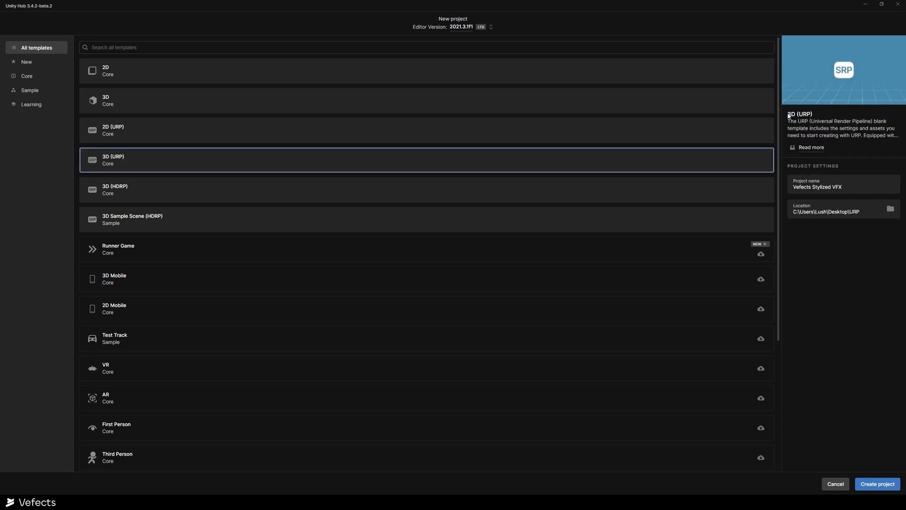
mouse_move(825, 161)
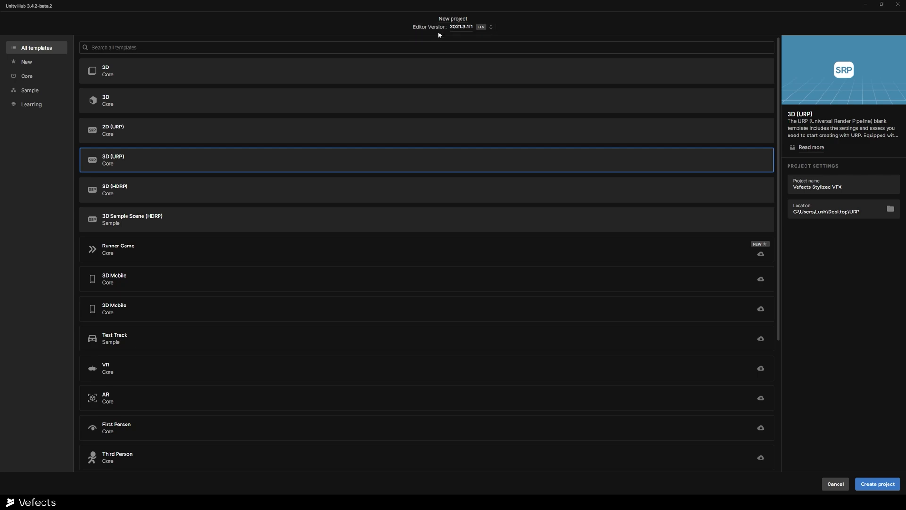
mouse_move(464, 34)
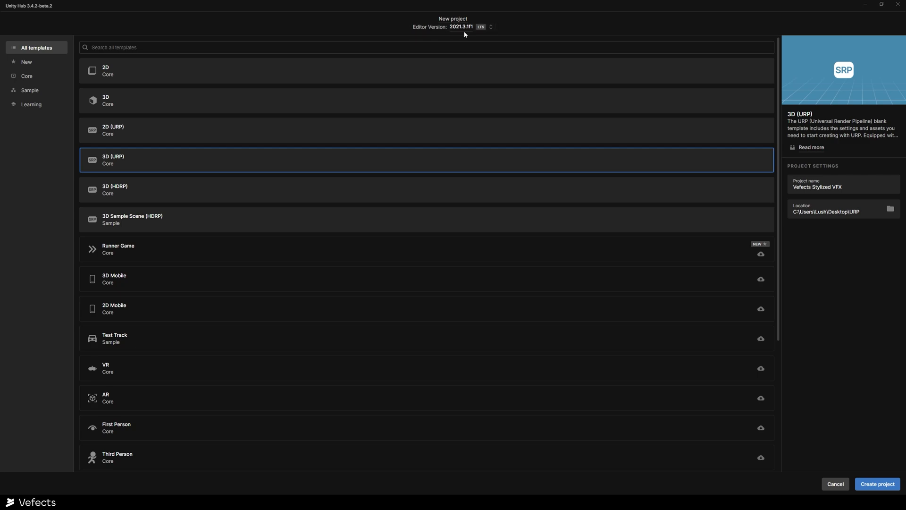
mouse_move(542, 30)
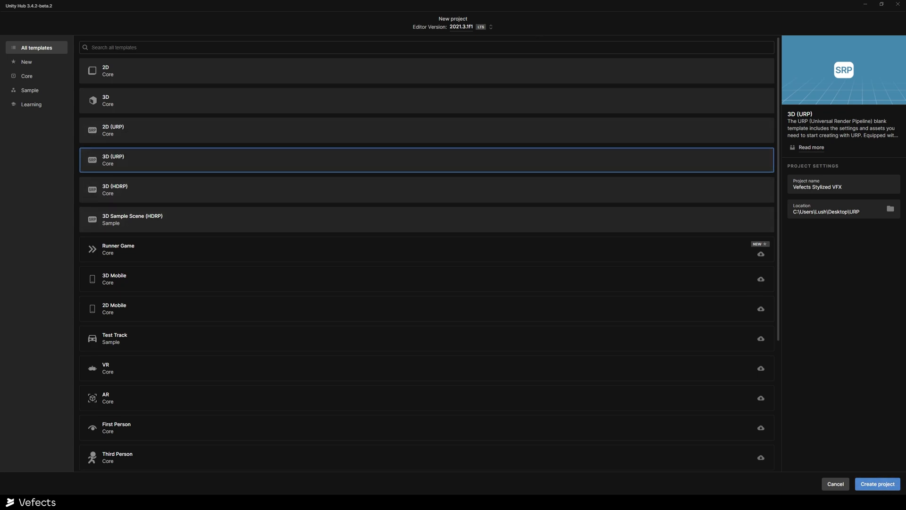
- Create the URP project and install Visual Effect Graph 12.1.6 from the Unity Registry
click(876, 484)
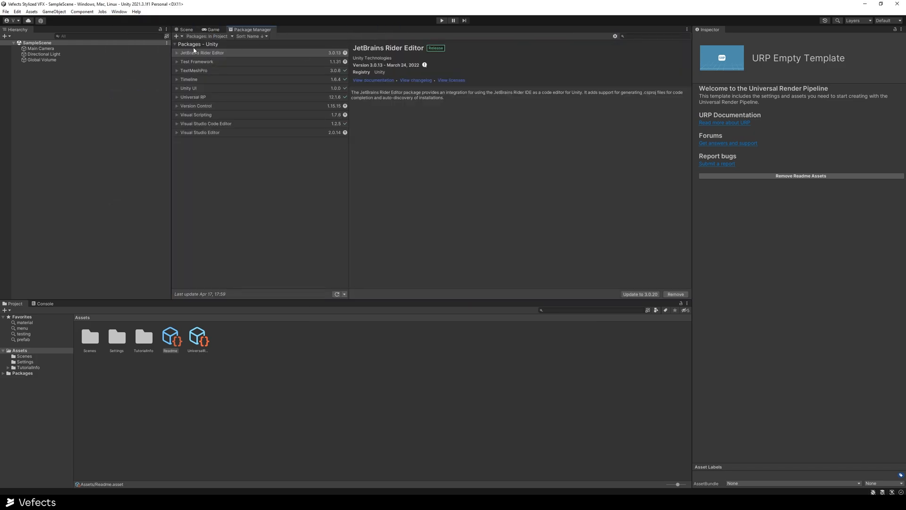
click(213, 36)
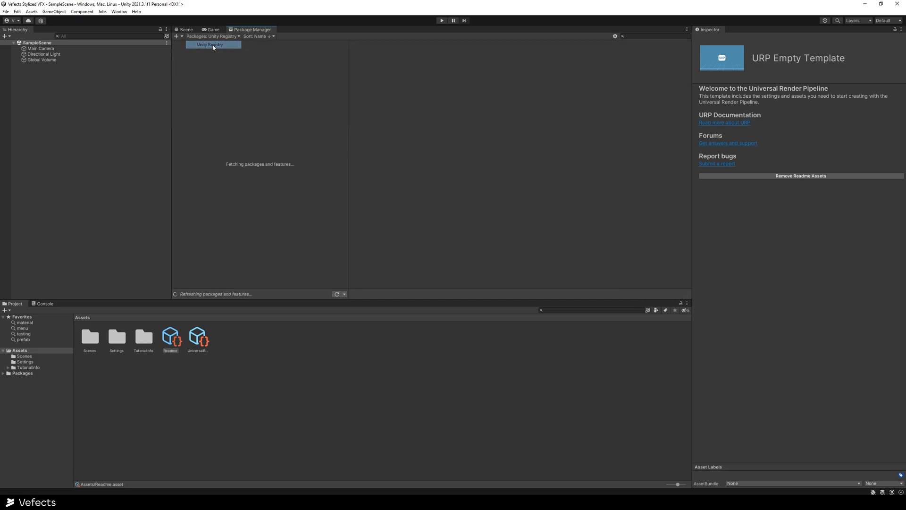
click(212, 45)
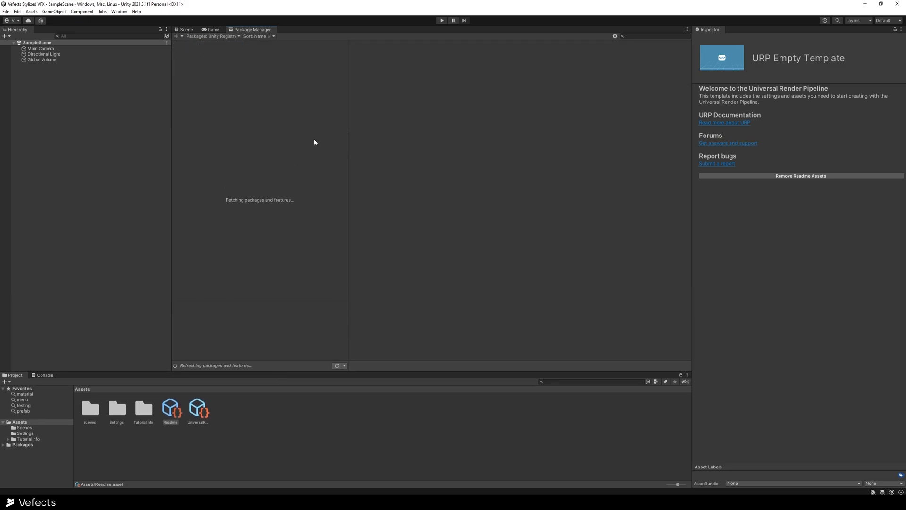
click(199, 310)
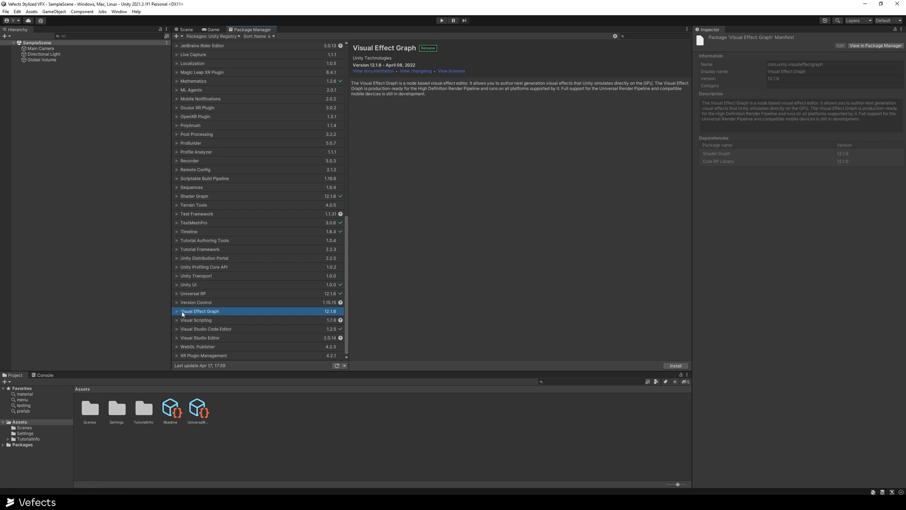
click(674, 364)
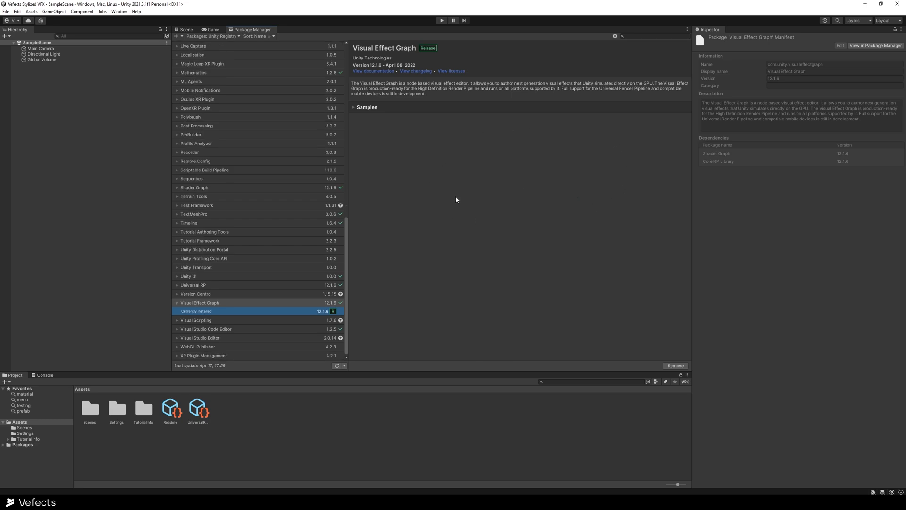
click(186, 29)
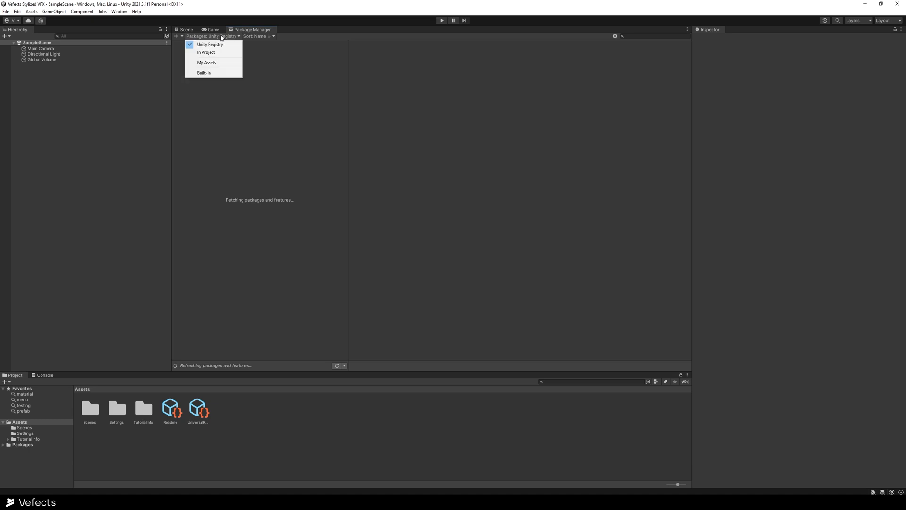
- Re-download Stylized VFX URP from My Assets and bring up its Import Unity Package file list
click(207, 63)
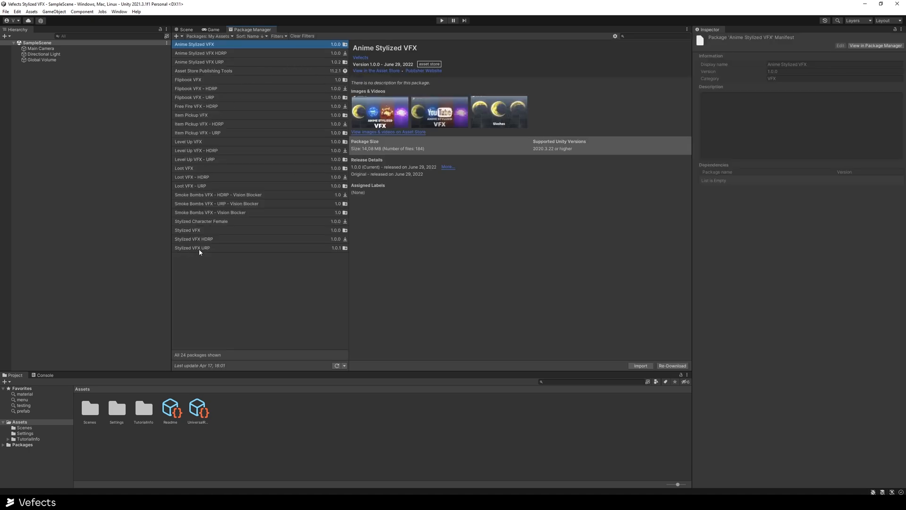
click(191, 247)
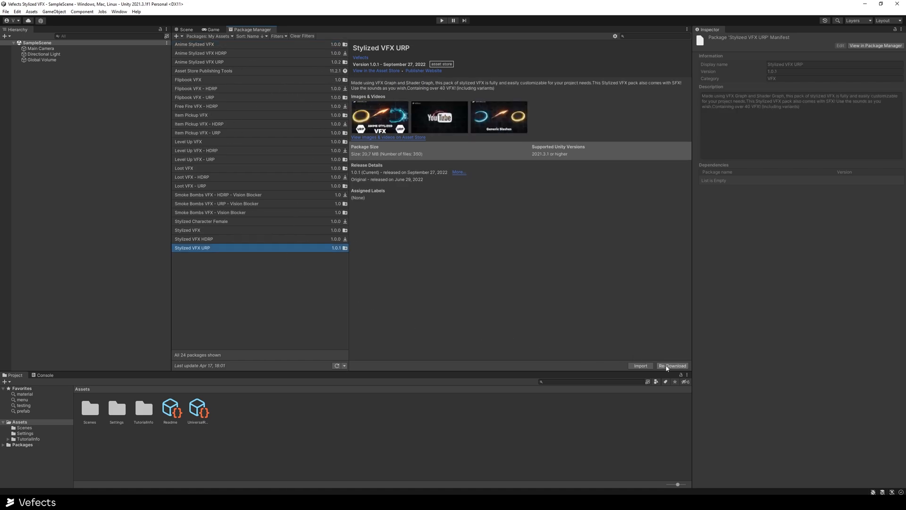
click(671, 365)
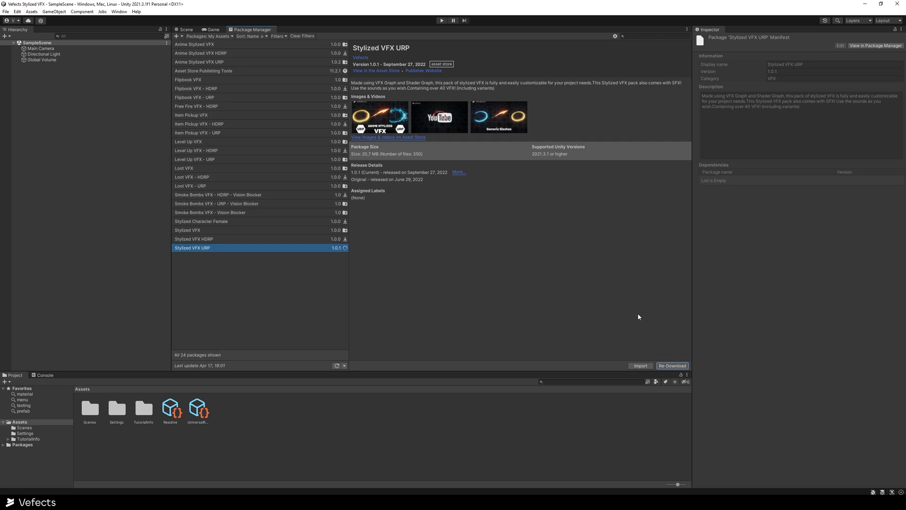
click(671, 365)
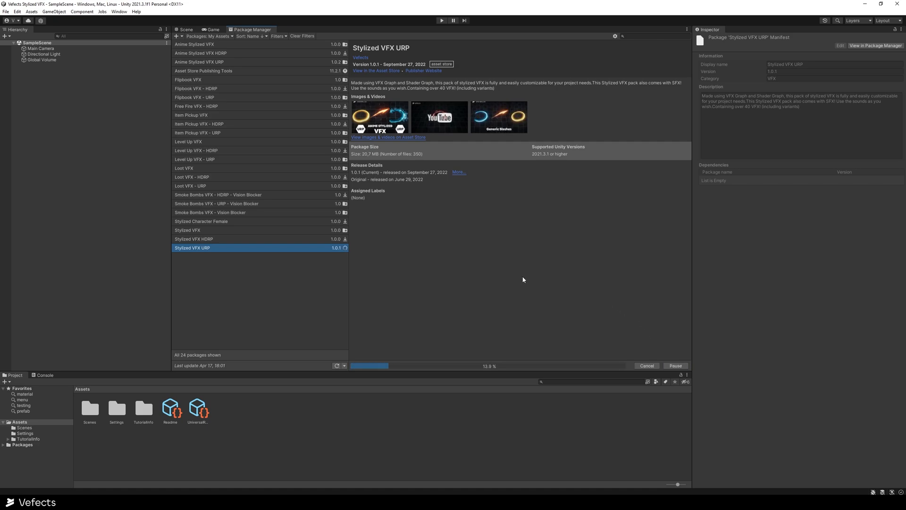
click(346, 248)
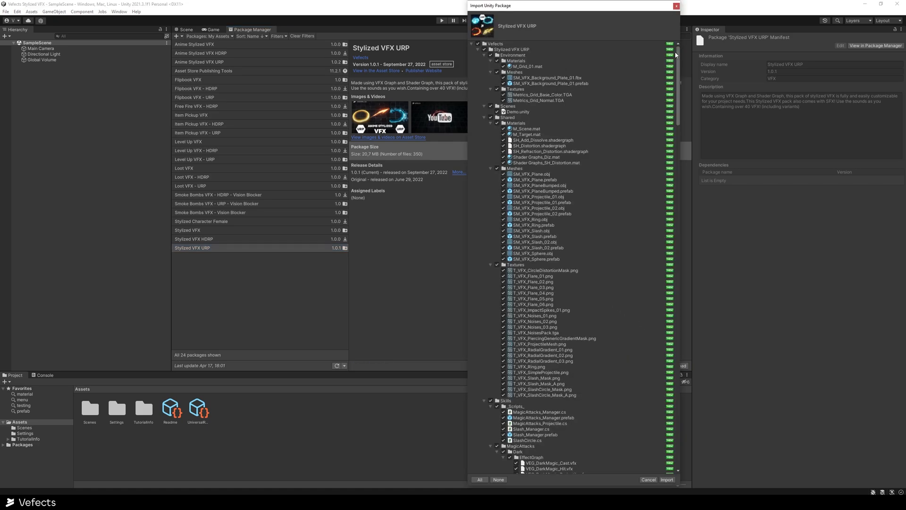
- Import all Stylized VFX URP files so a Vefects folder appears under Assets
scroll(down, 3)
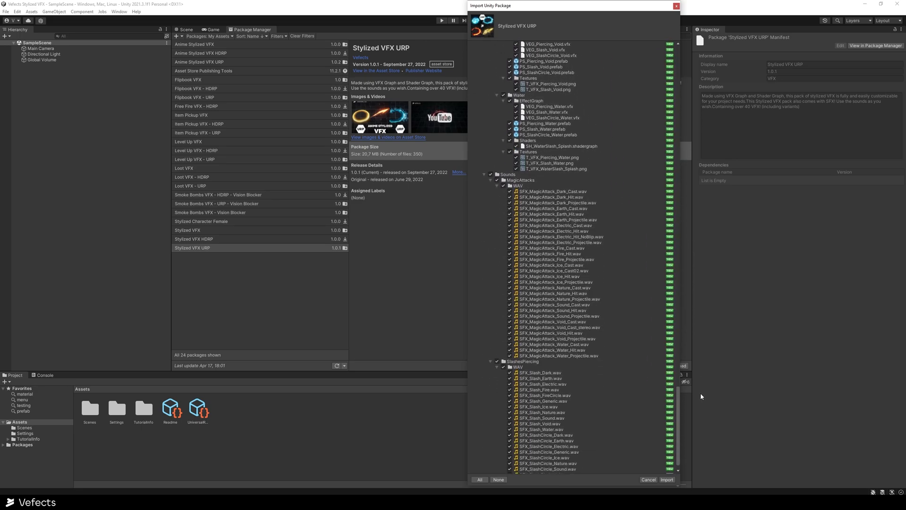
click(666, 480)
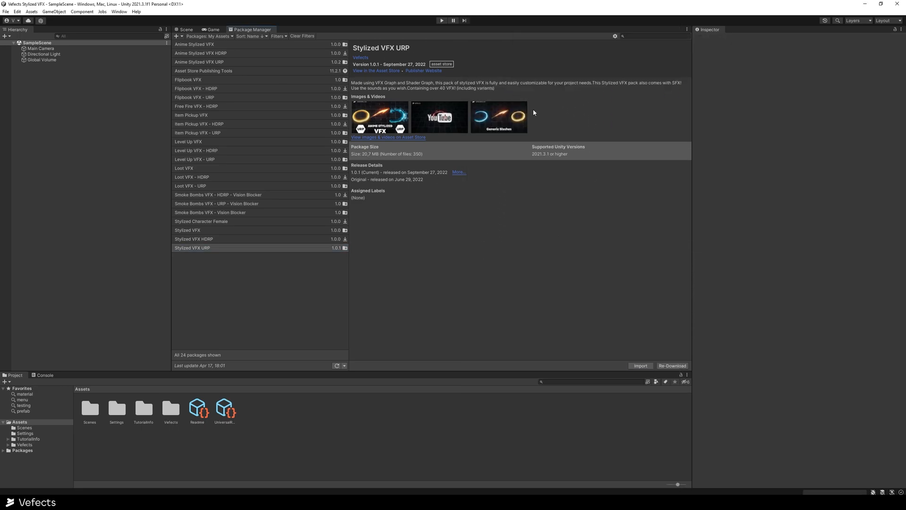
mouse_move(895, 51)
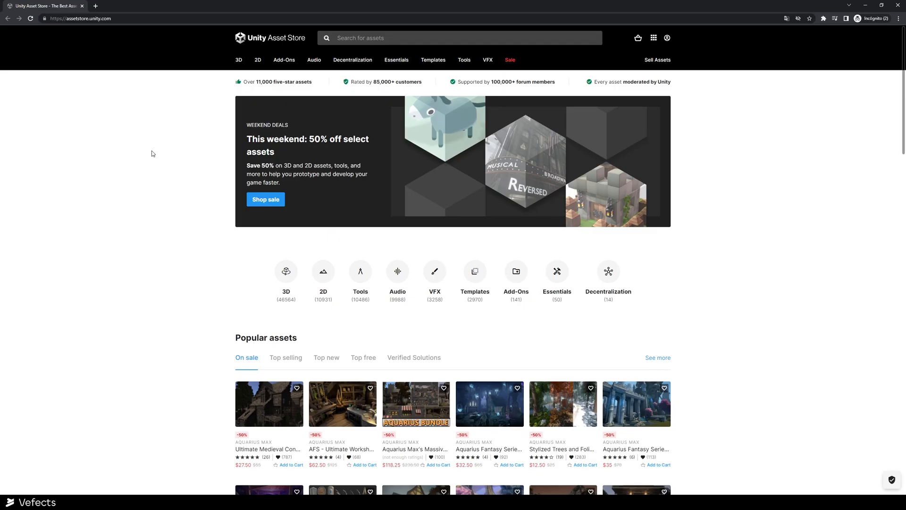
- Search the Asset Store for 'vfx' and open the Stylized VFX URP product page
click(405, 37)
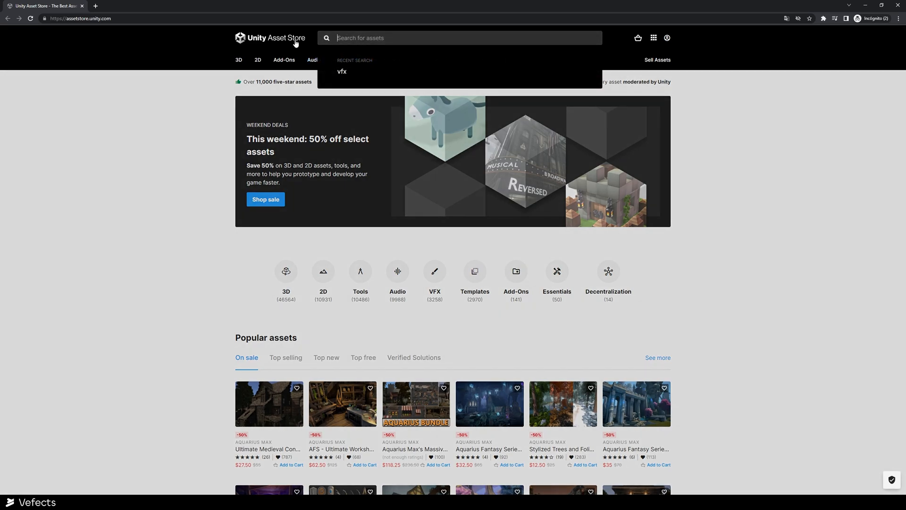
mouse_move(358, 72)
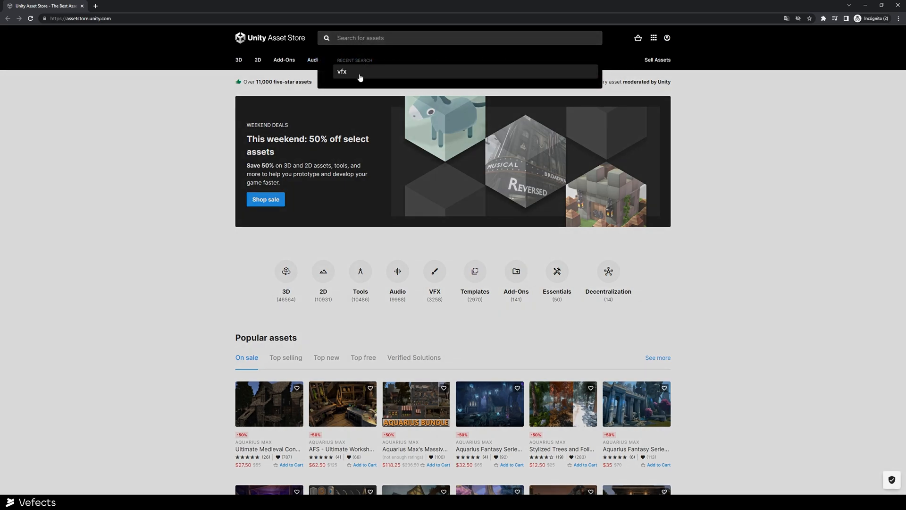
click(341, 71)
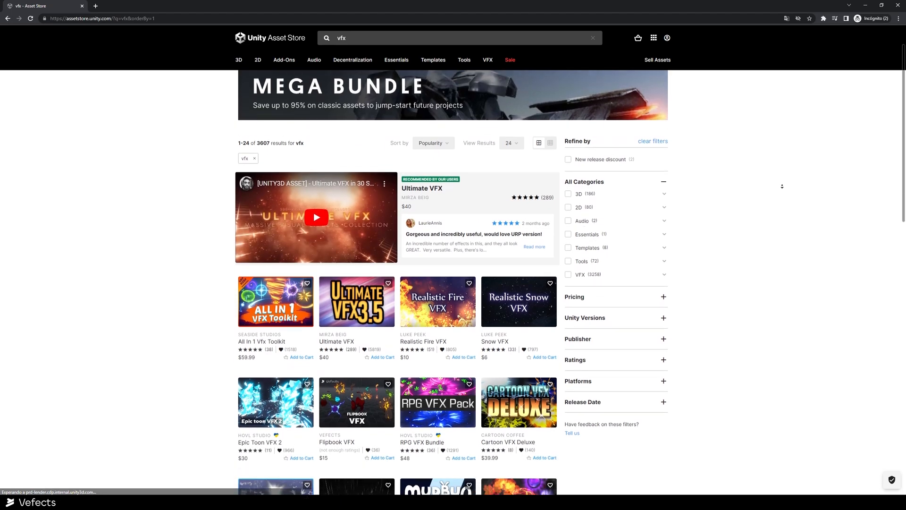
scroll(down, 3)
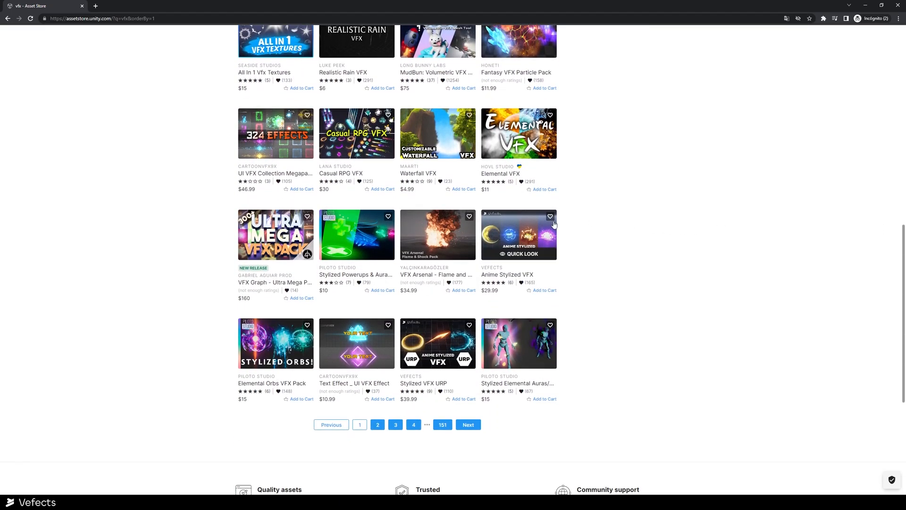
mouse_move(437, 339)
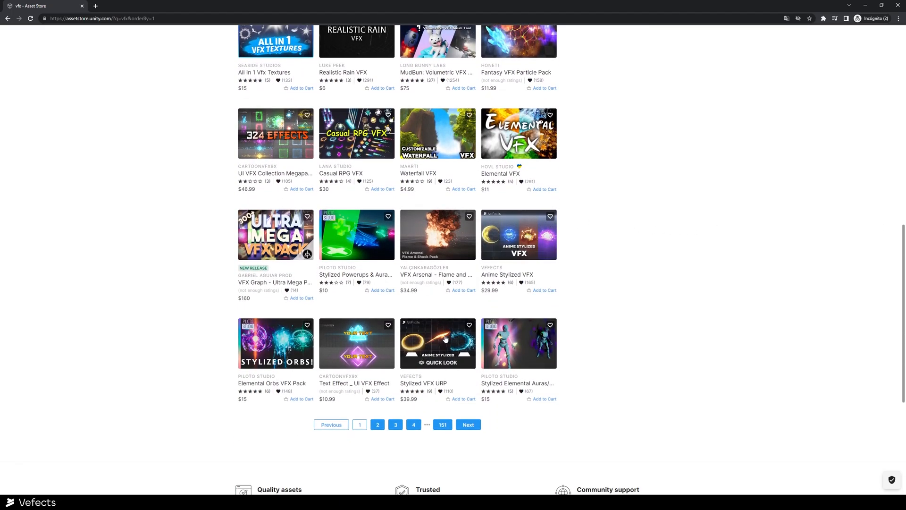
click(437, 344)
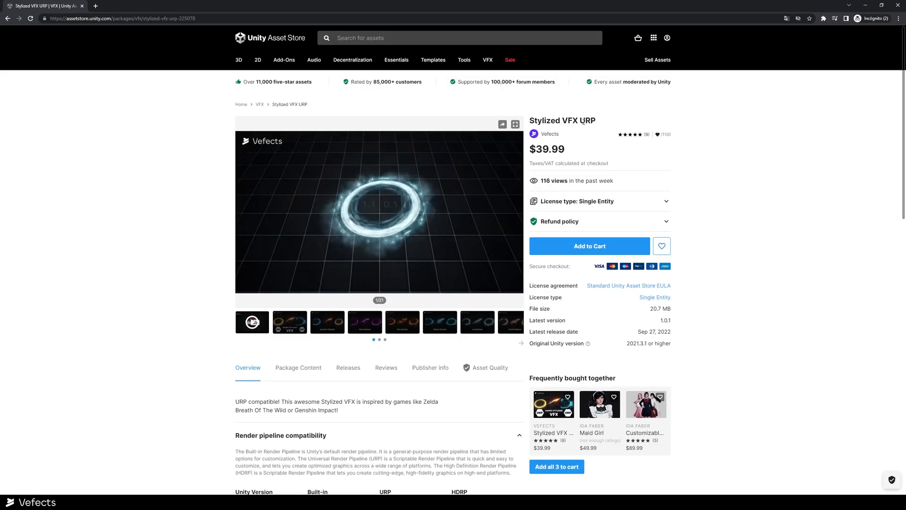
scroll(down, 3)
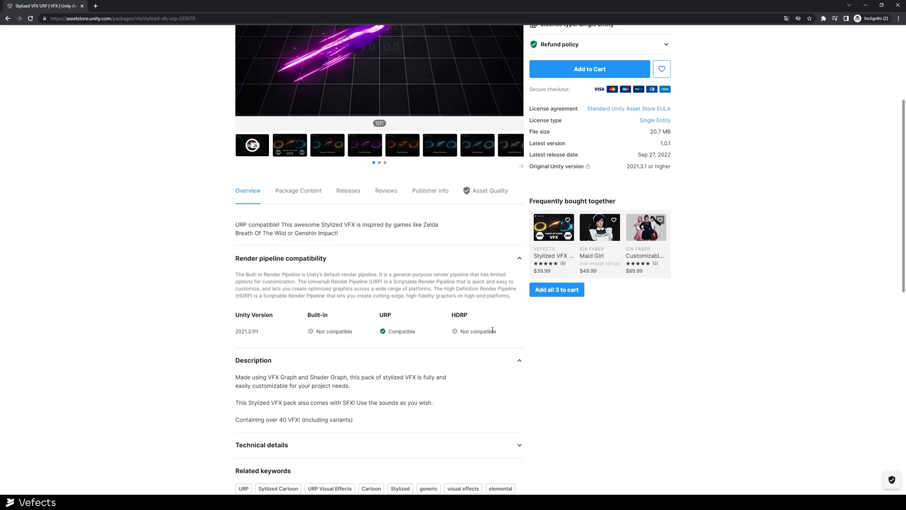
scroll(up, 3)
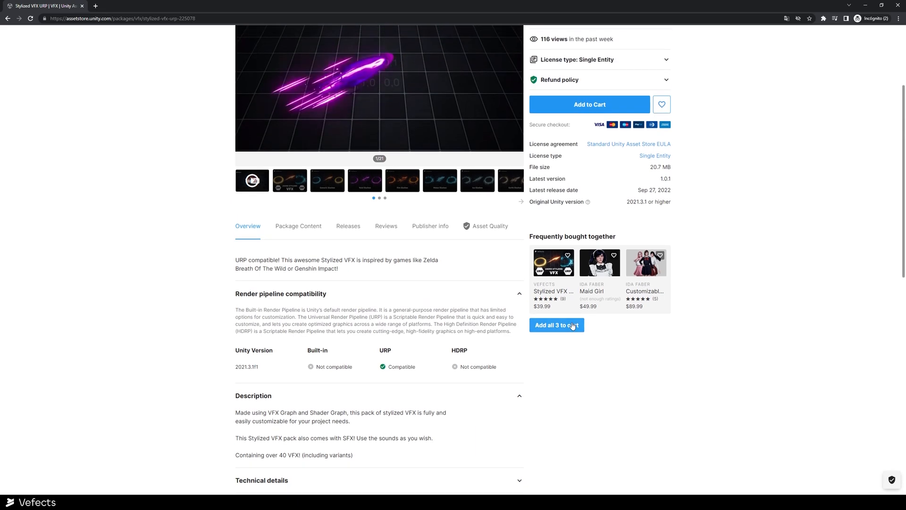
scroll(up, 3)
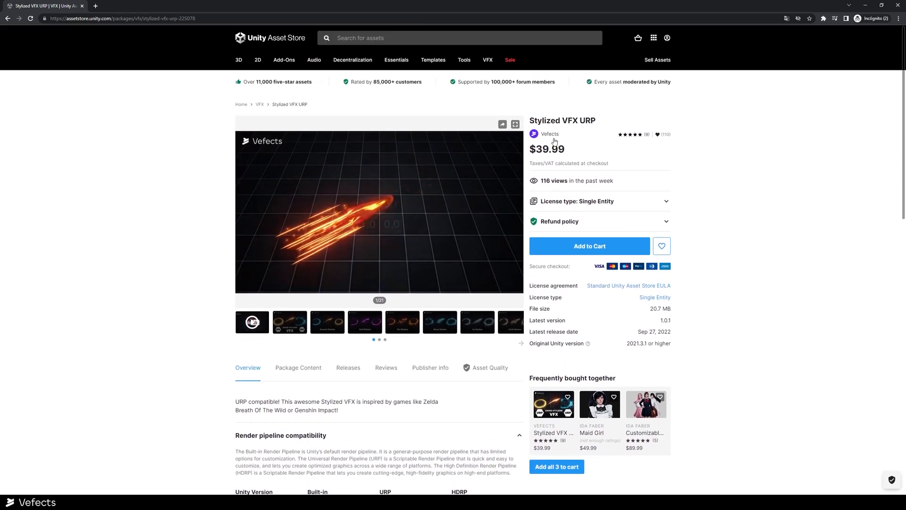
click(549, 133)
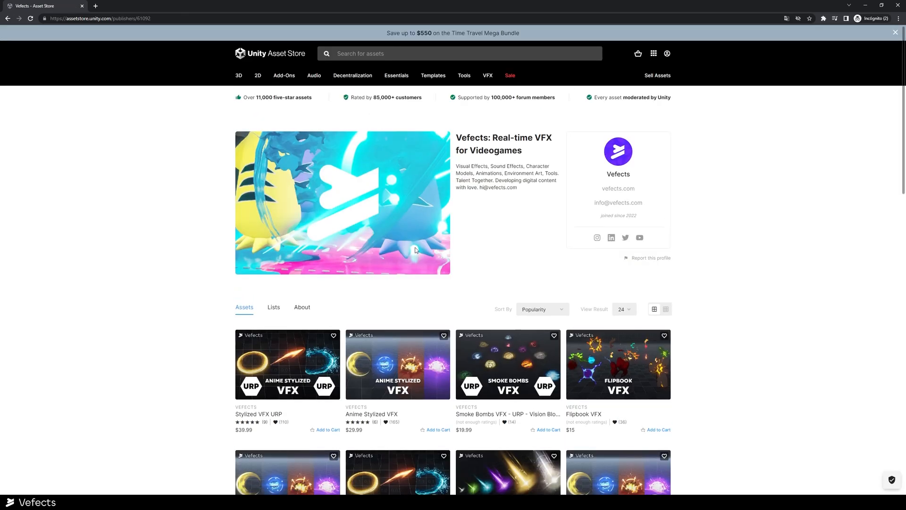
scroll(down, 3)
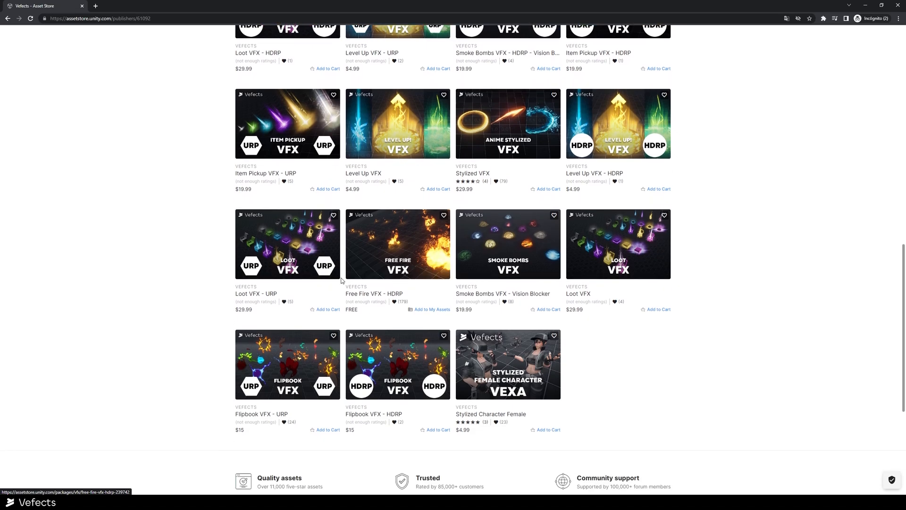
scroll(down, 3)
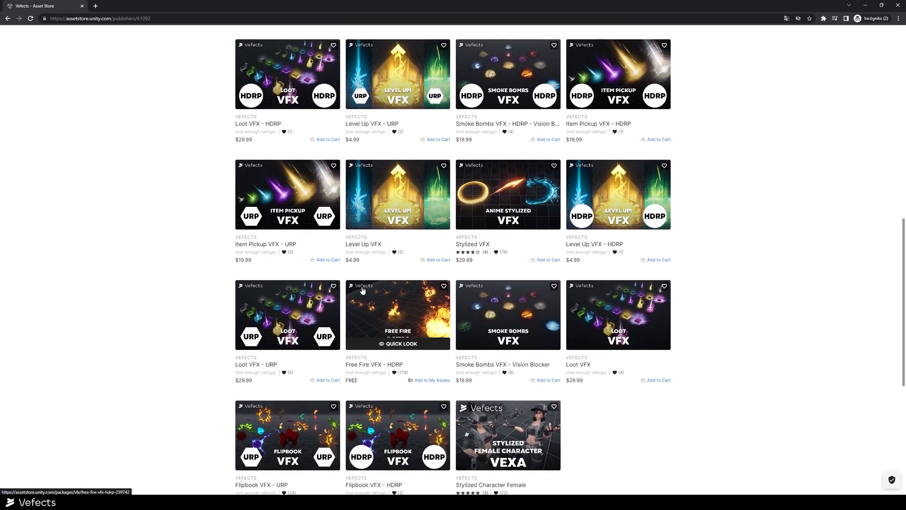
mouse_move(617, 223)
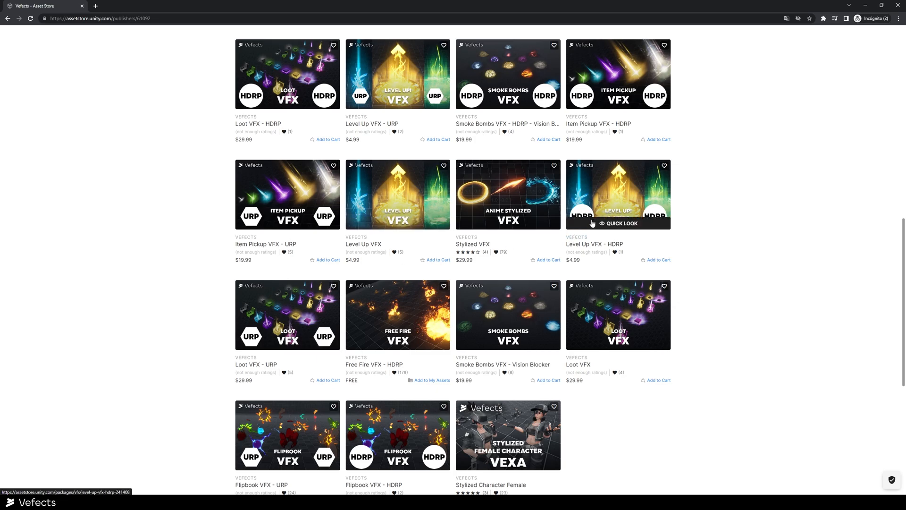
scroll(up, 3)
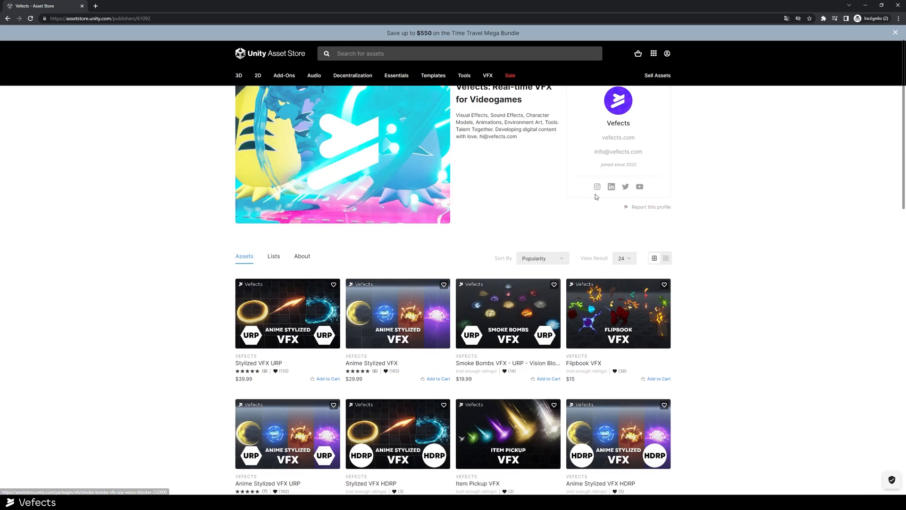
scroll(down, 3)
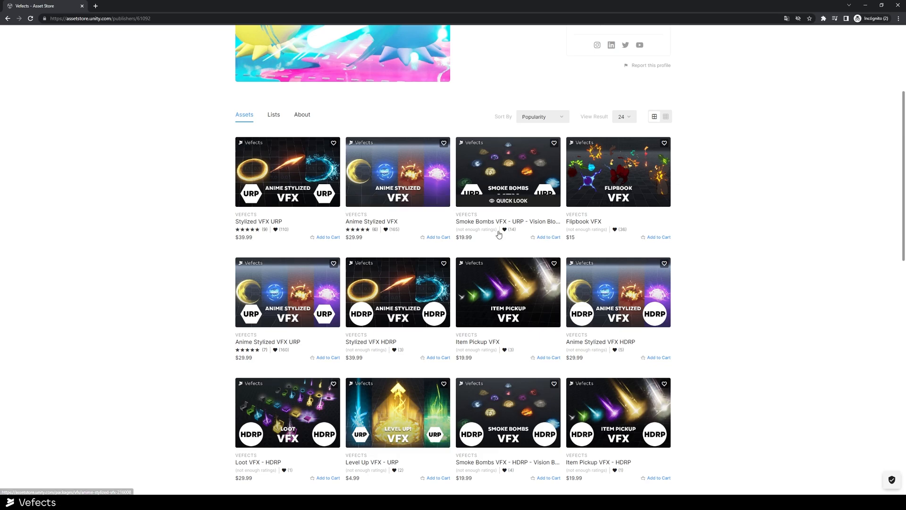
scroll(down, 3)
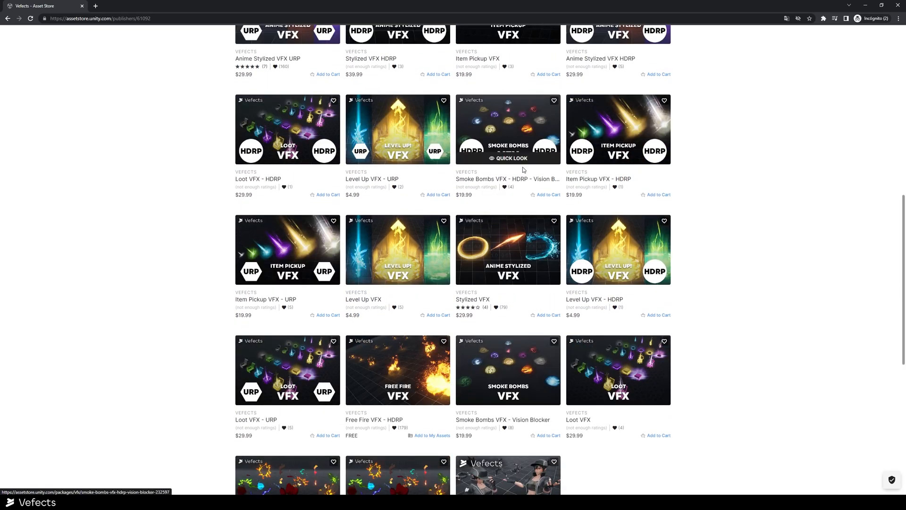
scroll(down, 3)
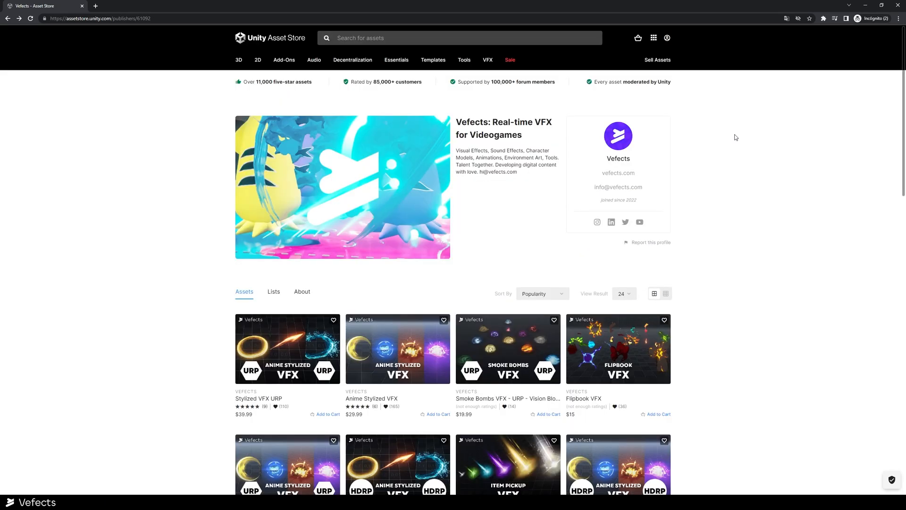
scroll(down, 3)
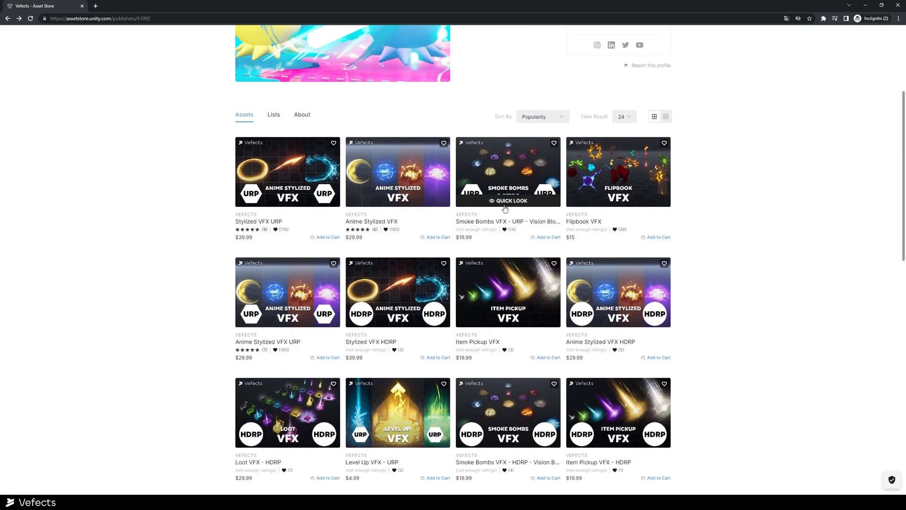
scroll(down, 3)
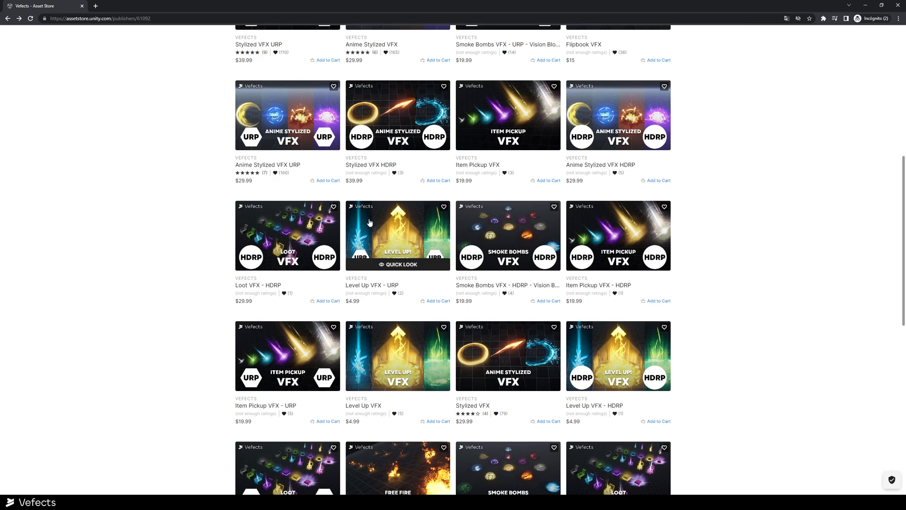
scroll(down, 3)
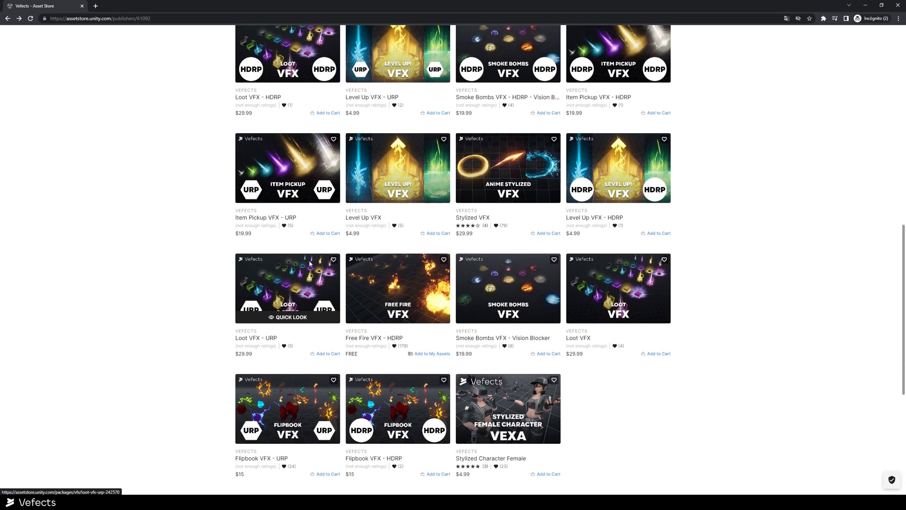
scroll(up, 3)
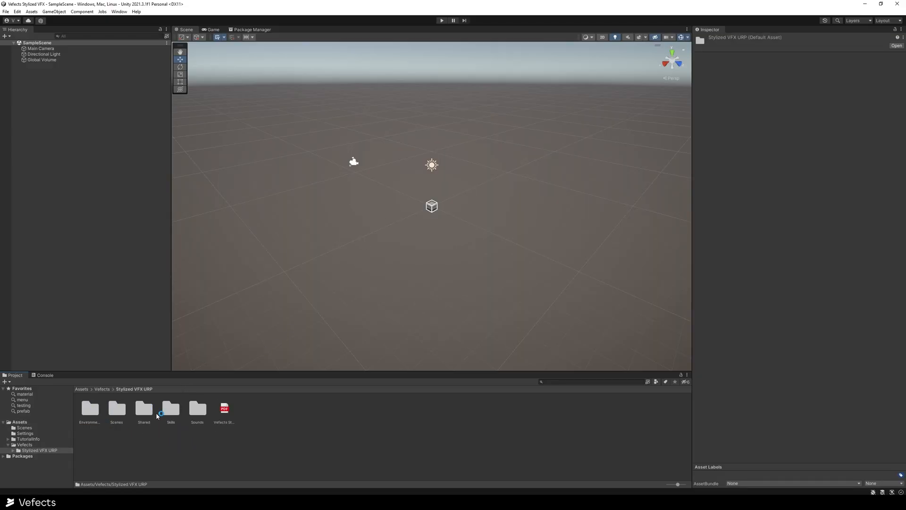
- Open the Demo scene from the package's Scenes folder and start Play mode
double_click(116, 409)
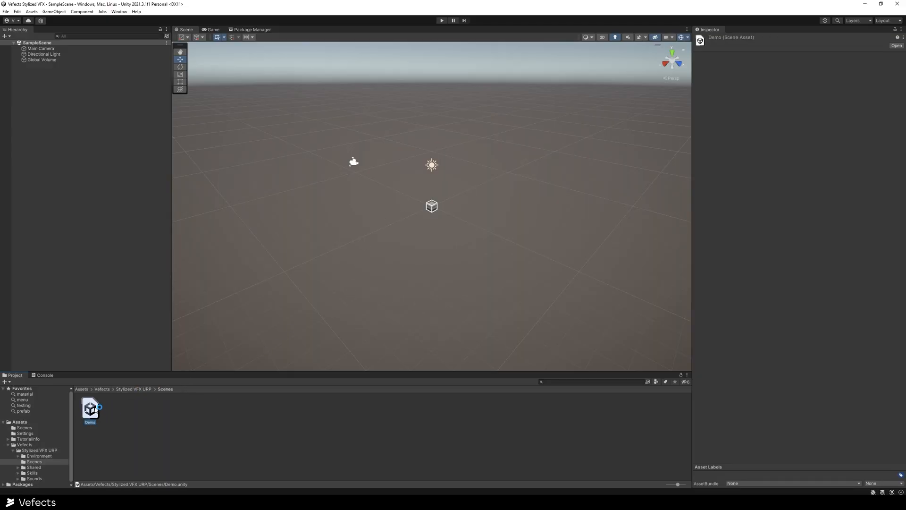
double_click(89, 407)
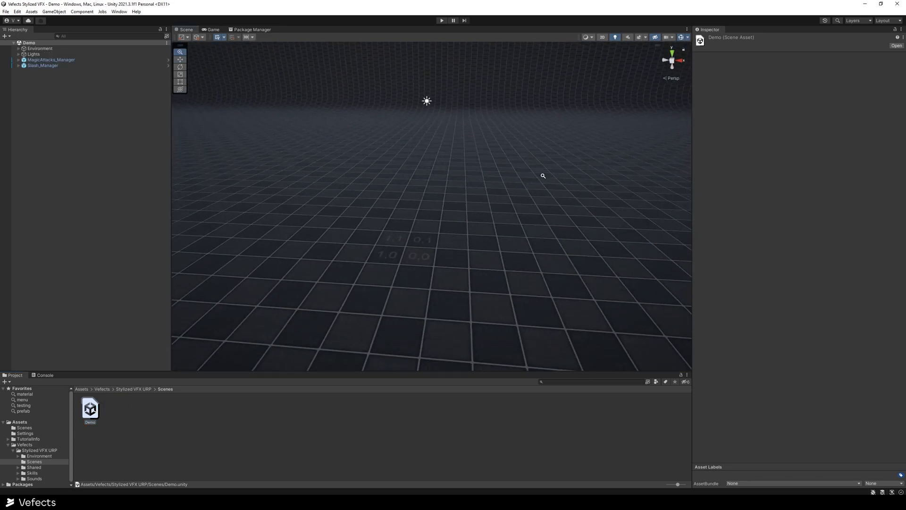
click(441, 20)
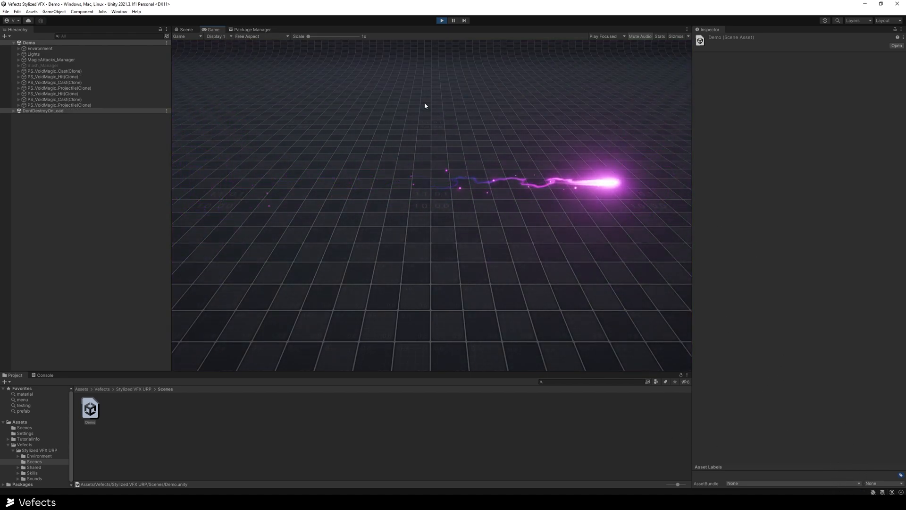
- Set the Game view to 16:9 Aspect and open the Vefects Stylized VFX info PDF
click(261, 35)
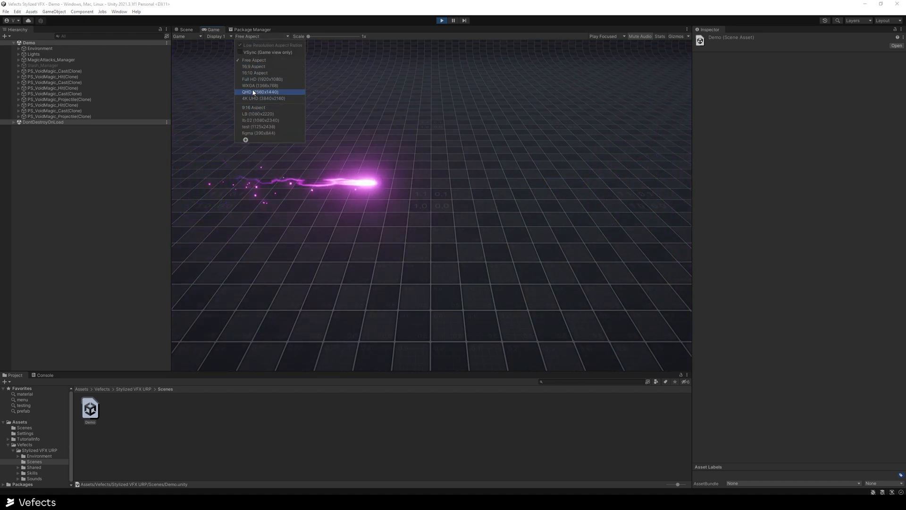
click(253, 66)
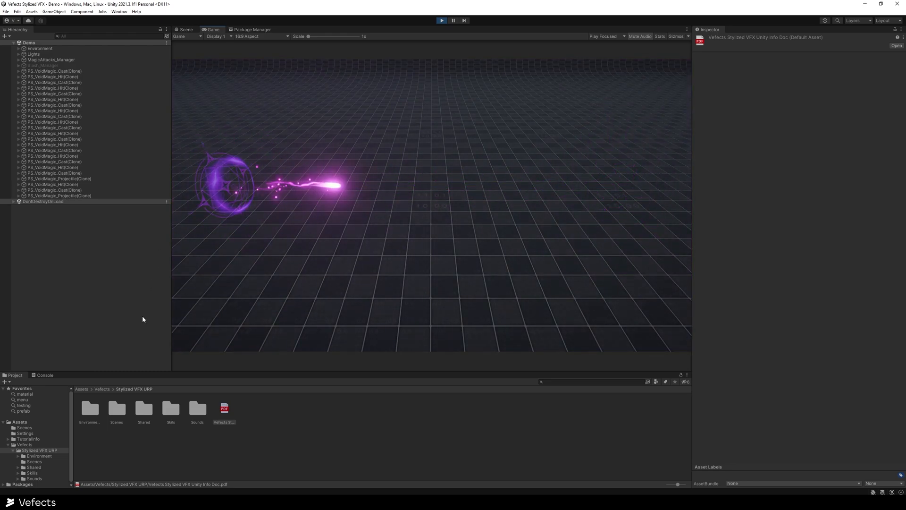
click(224, 409)
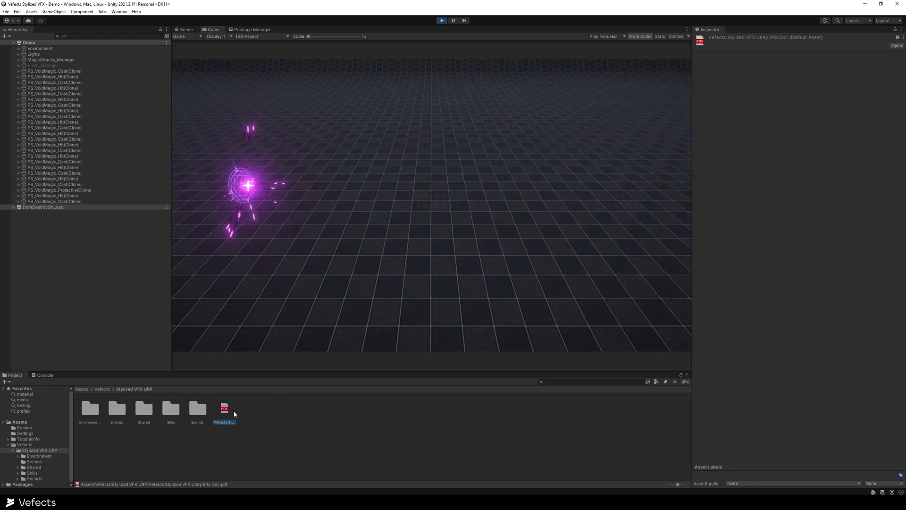
double_click(224, 408)
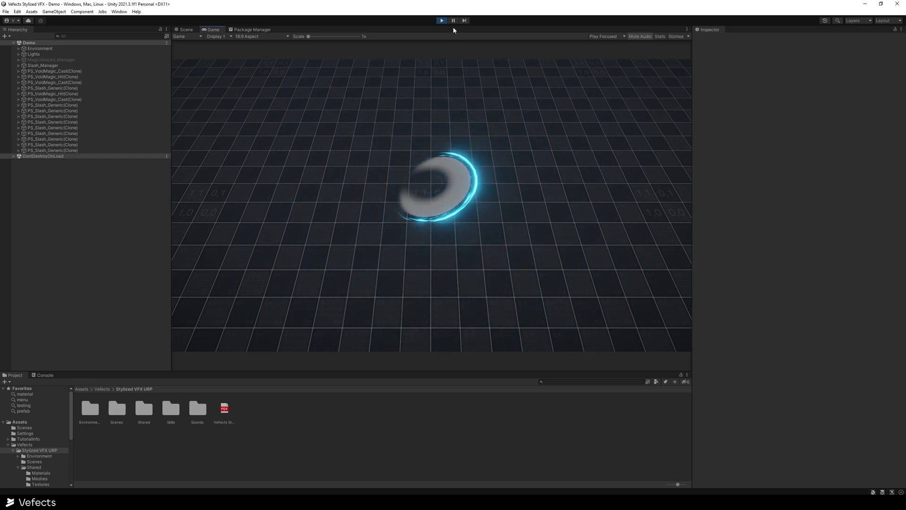
- Pause the demo and open Project Settings on the Quality page via Edit > Project Settings
click(186, 29)
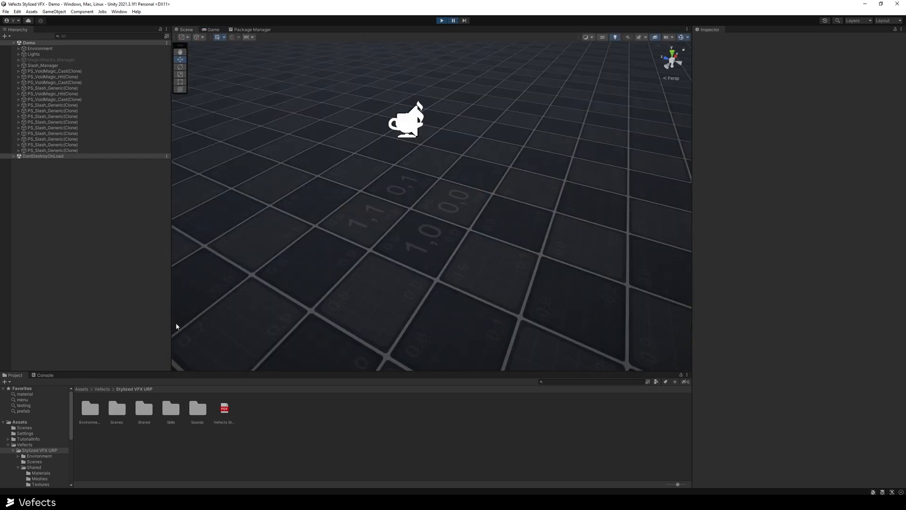
click(17, 12)
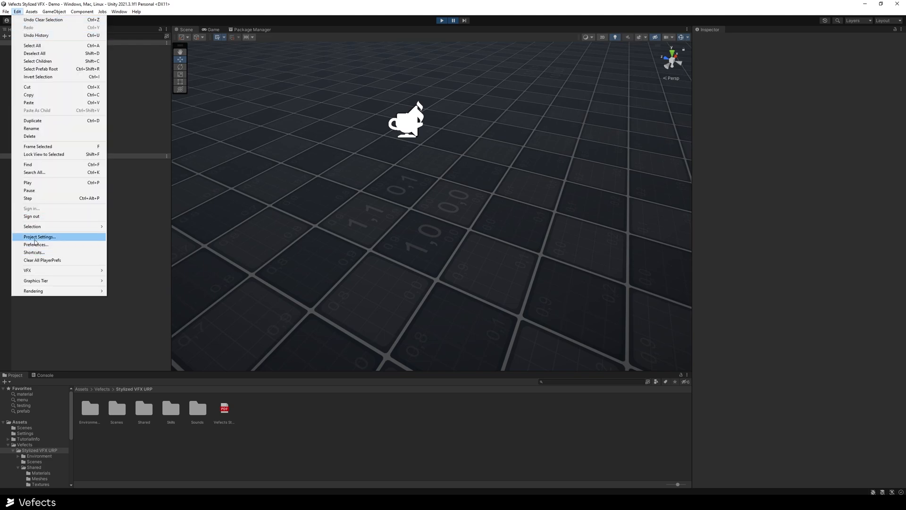
click(38, 237)
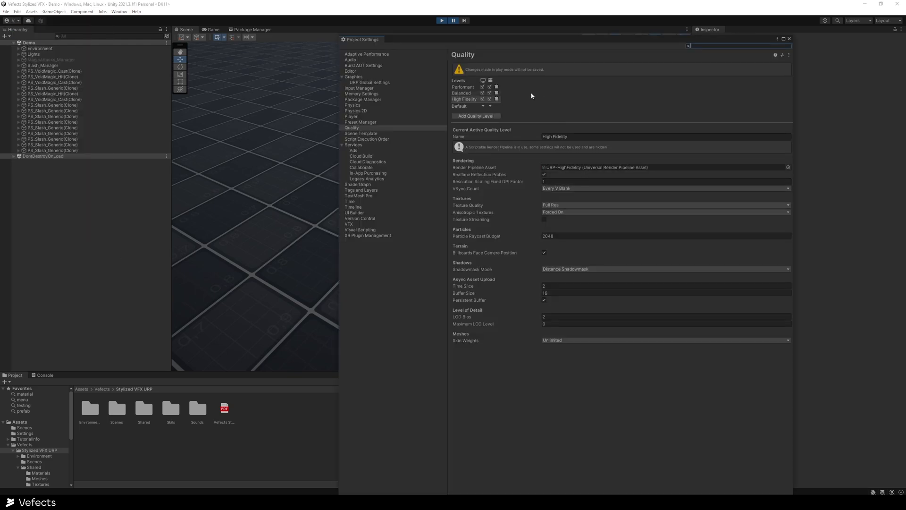
mouse_move(498, 161)
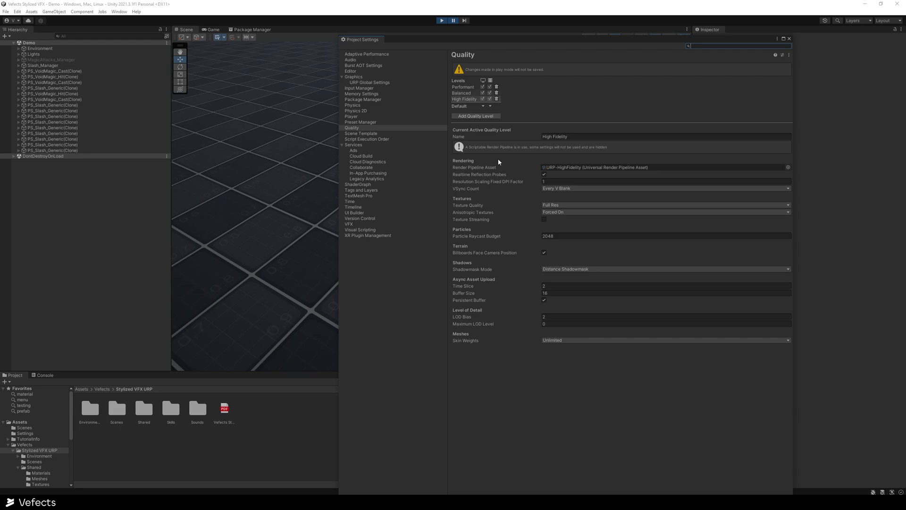
mouse_move(500, 169)
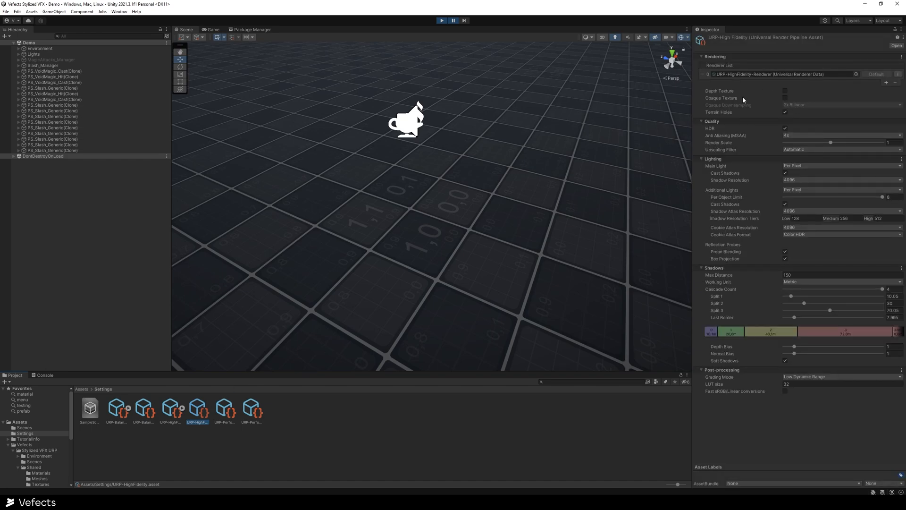
mouse_move(726, 100)
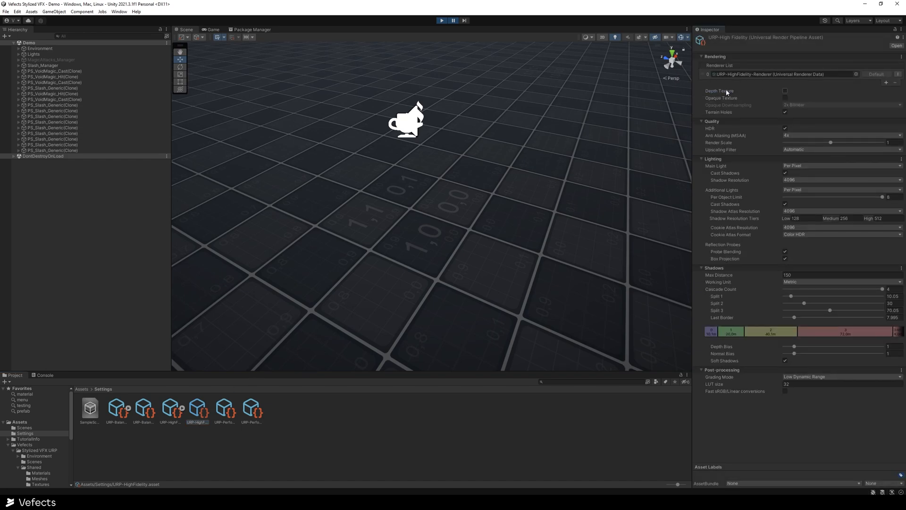
- Enable Opaque Texture and Depth Texture on URP-HighFidelity, then resume the demo
click(784, 99)
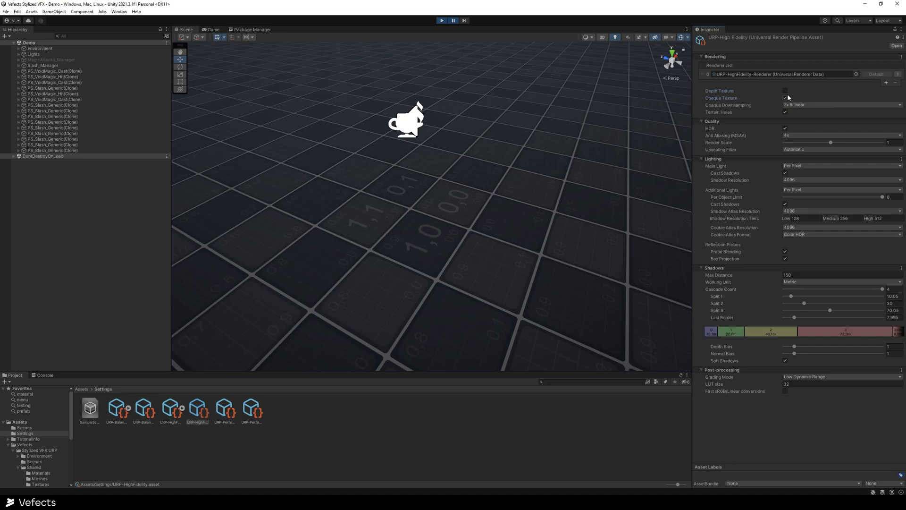
click(785, 91)
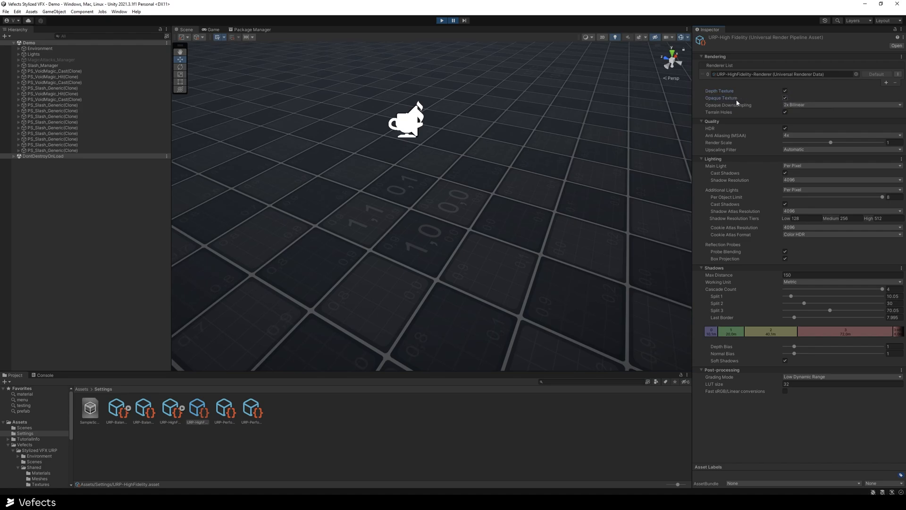
click(441, 20)
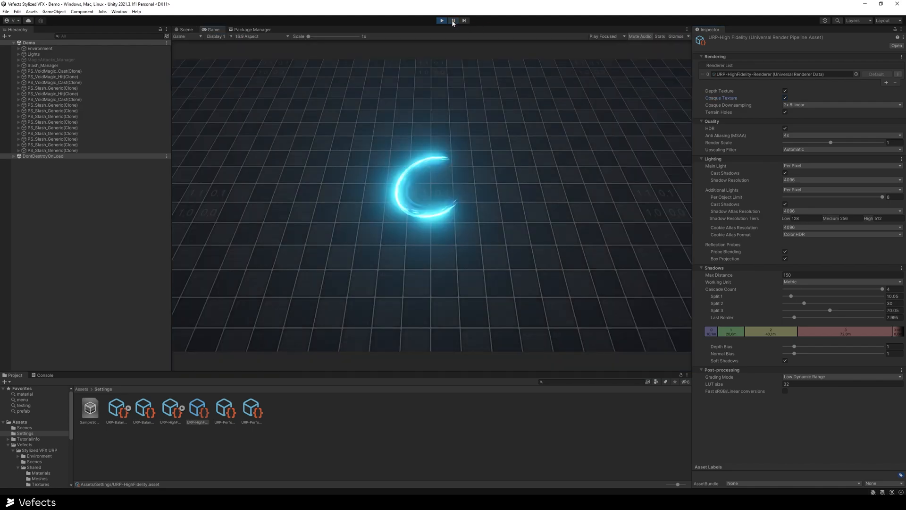